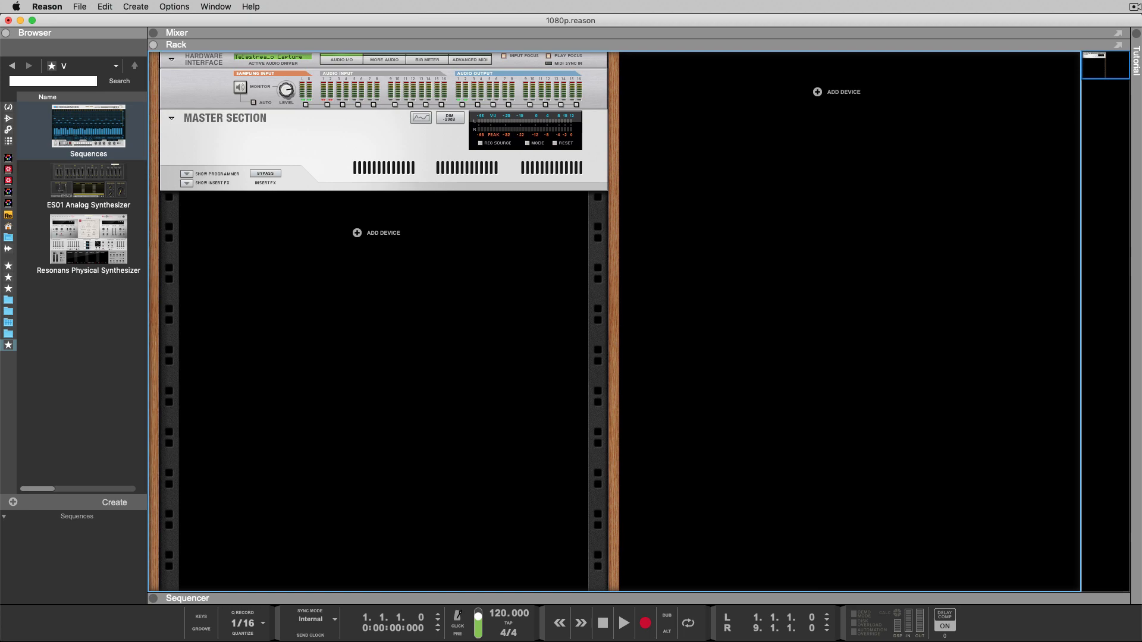
pyautogui.moveTo(428, 533)
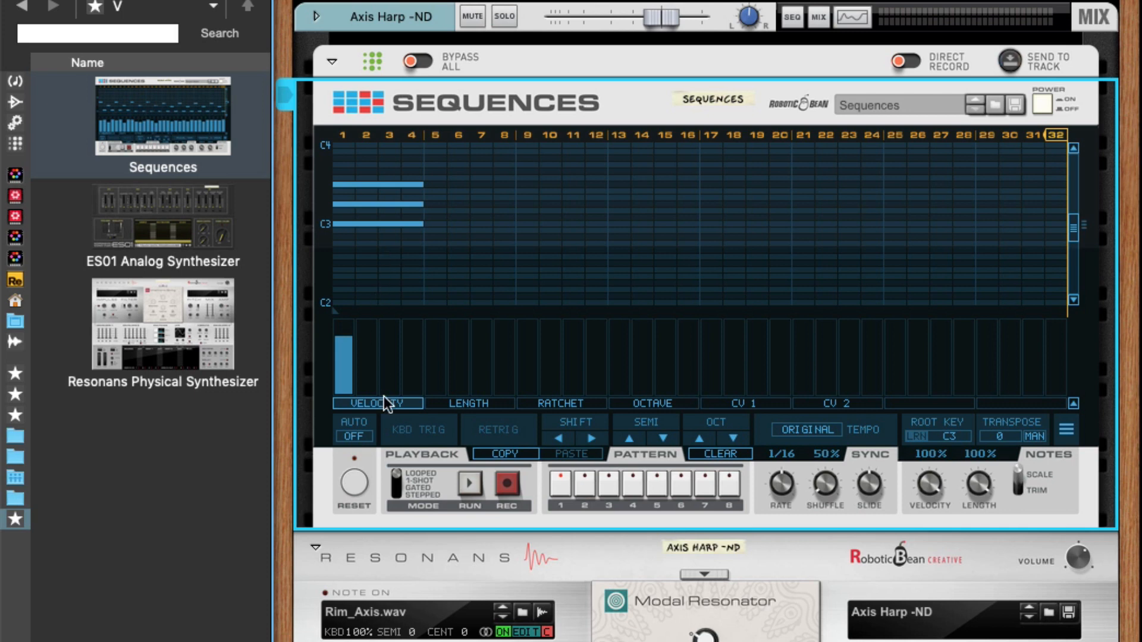
pyautogui.moveTo(360, 379)
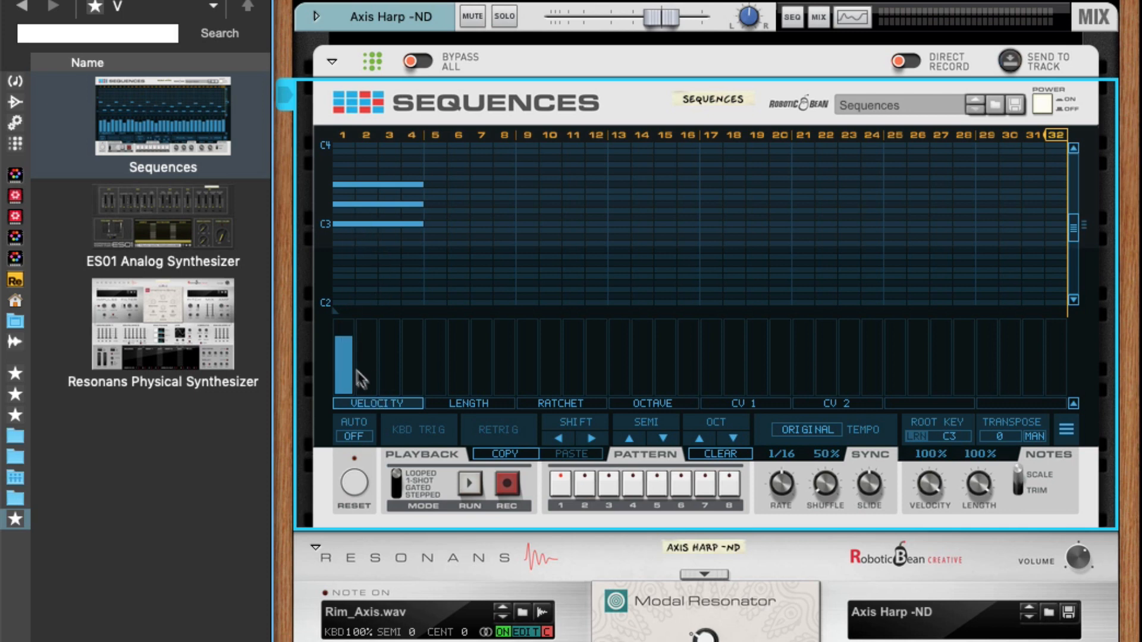
# Lower the first step's velocity and switch the editing lane to per-note LENGTH values.
pyautogui.moveTo(343, 343); pyautogui.dragTo(342, 393)
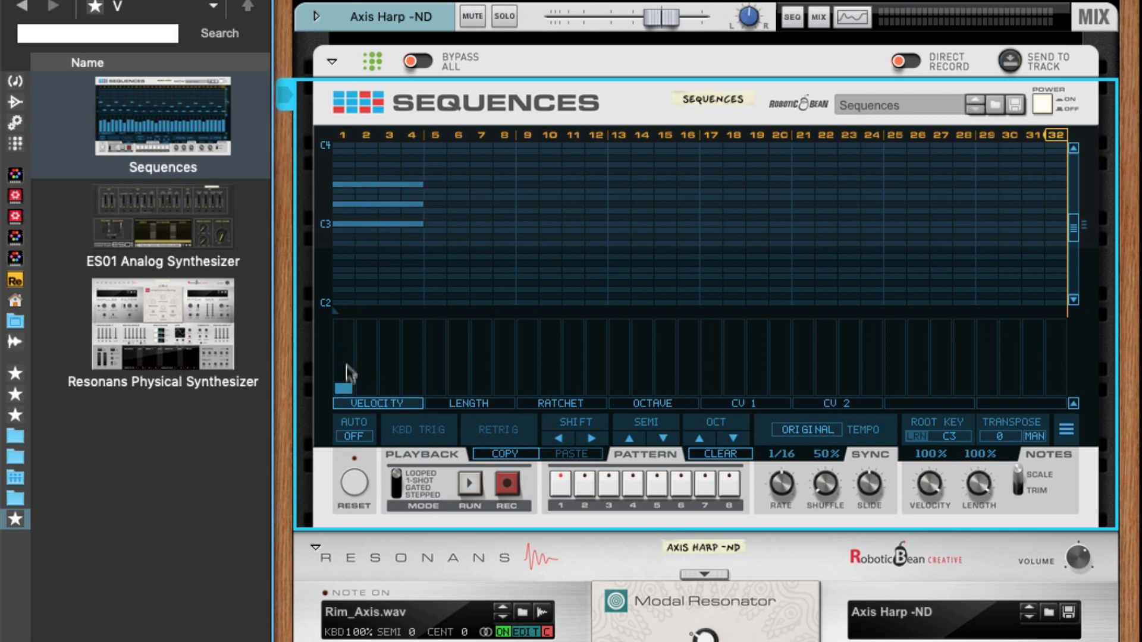
pyautogui.click(469, 403)
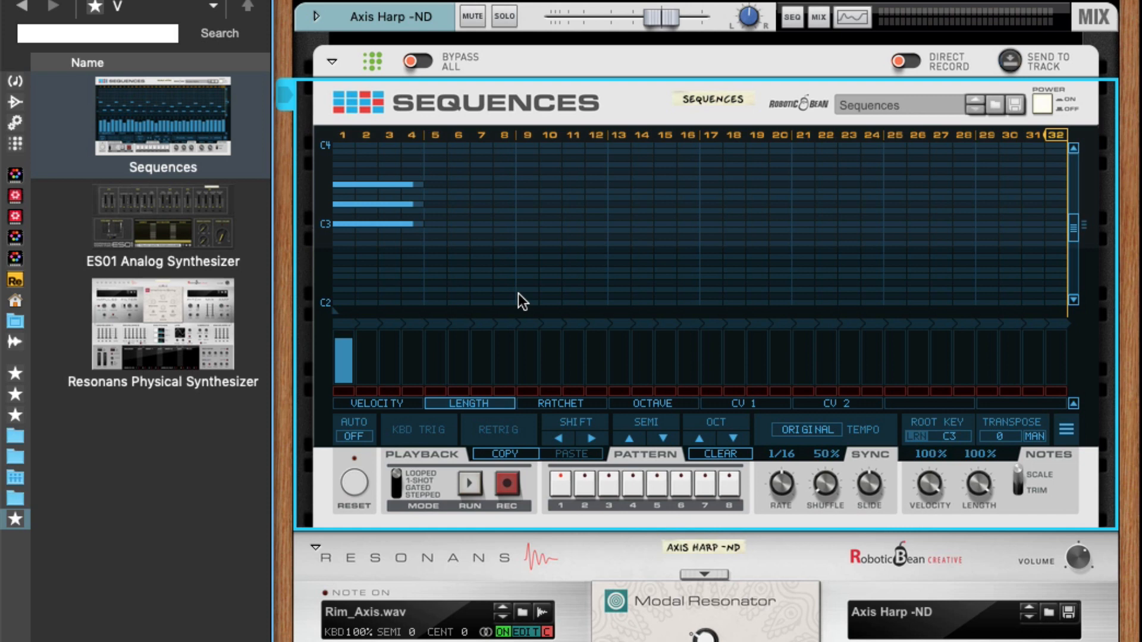
pyautogui.moveTo(515, 291)
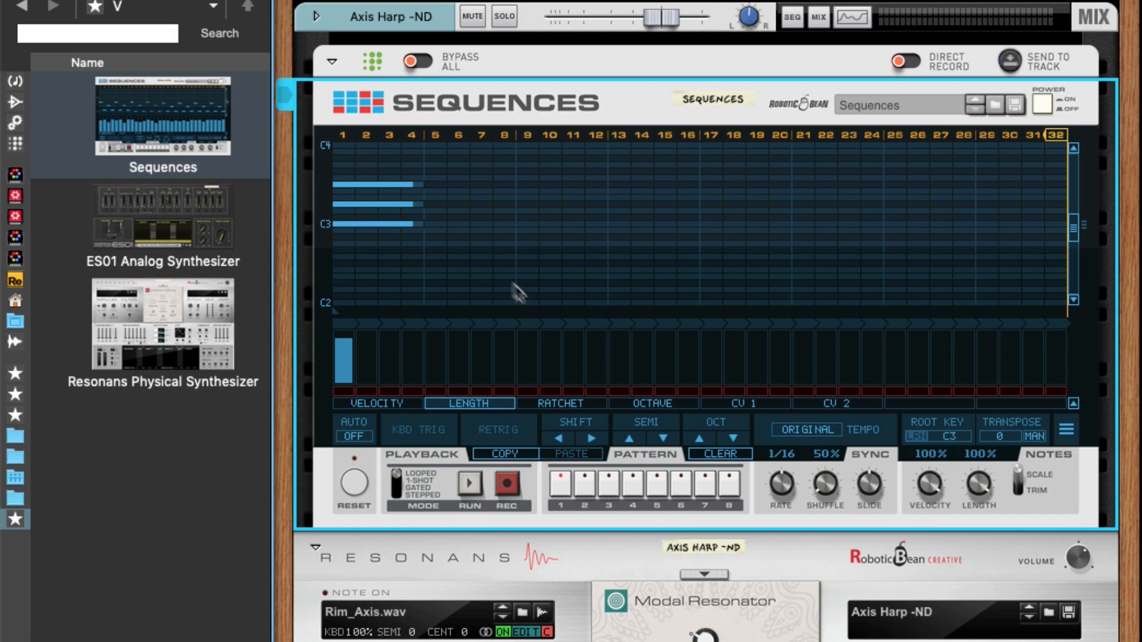
pyautogui.moveTo(488, 268)
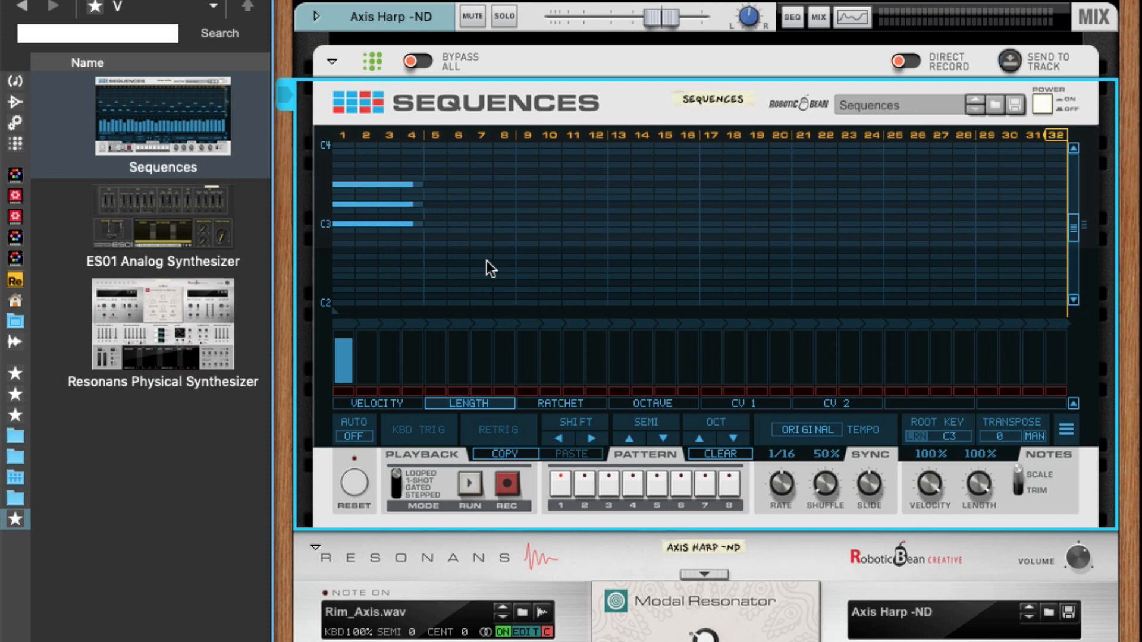
pyautogui.moveTo(401, 218)
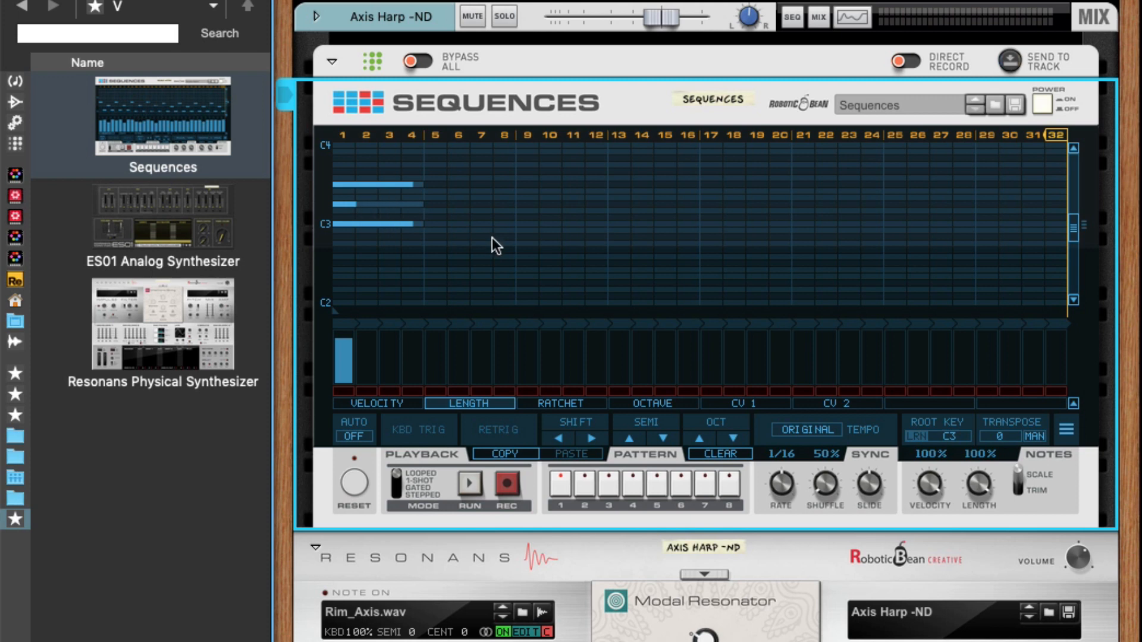
pyautogui.moveTo(452, 193)
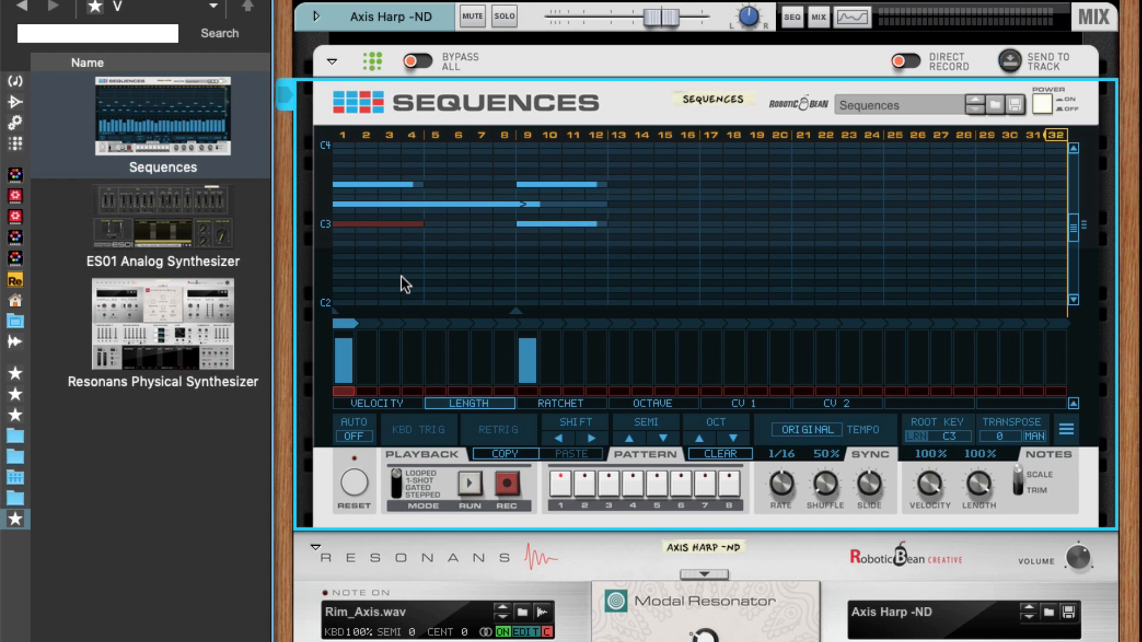
pyautogui.moveTo(399, 301)
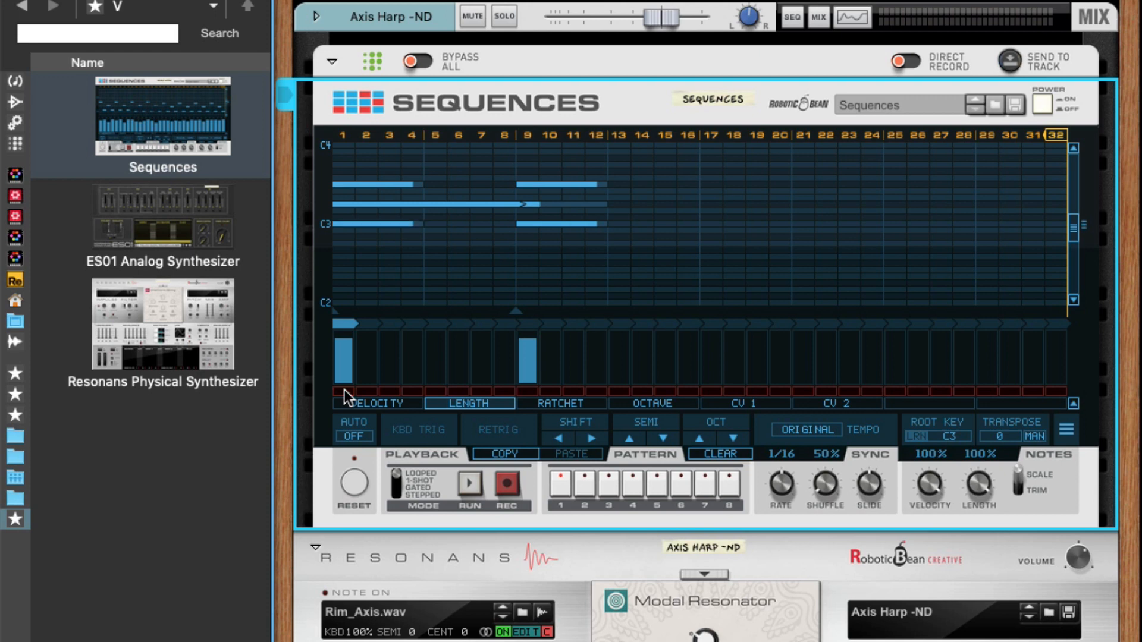
pyautogui.moveTo(356, 387)
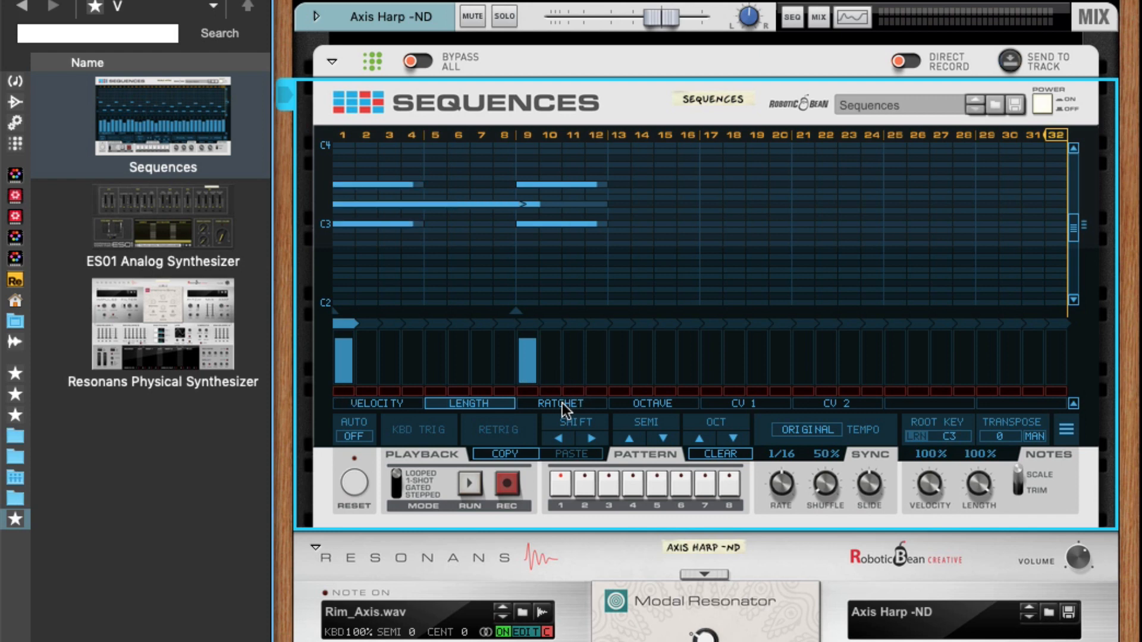
# Show the RATCHET lane and select the first chord's top note for 8 repeats.
pyautogui.click(560, 404)
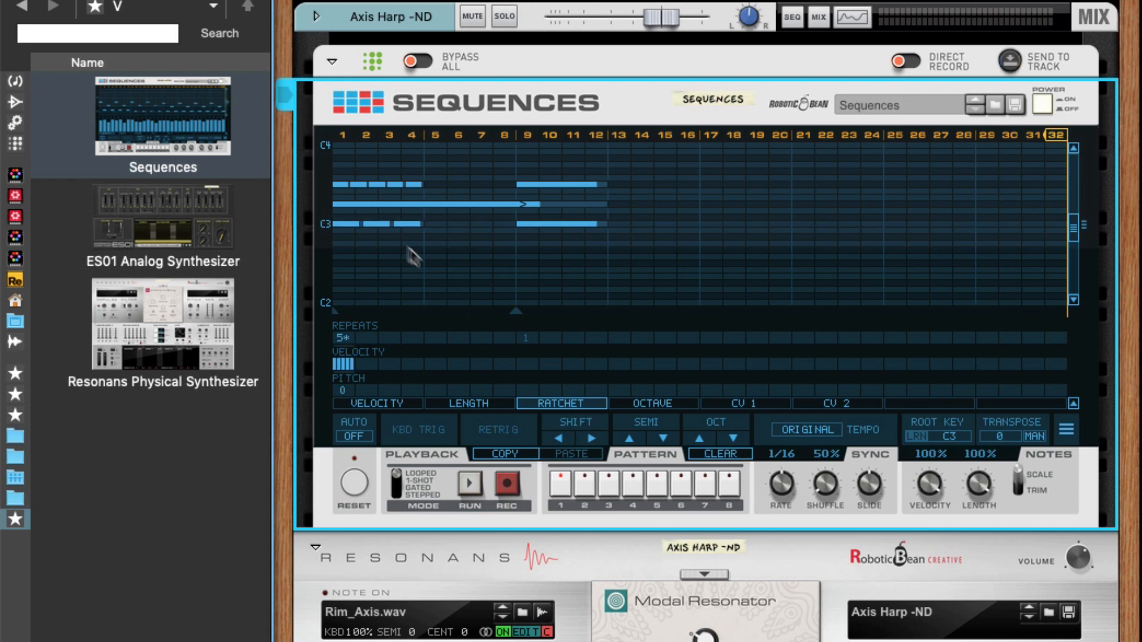
pyautogui.moveTo(468, 345)
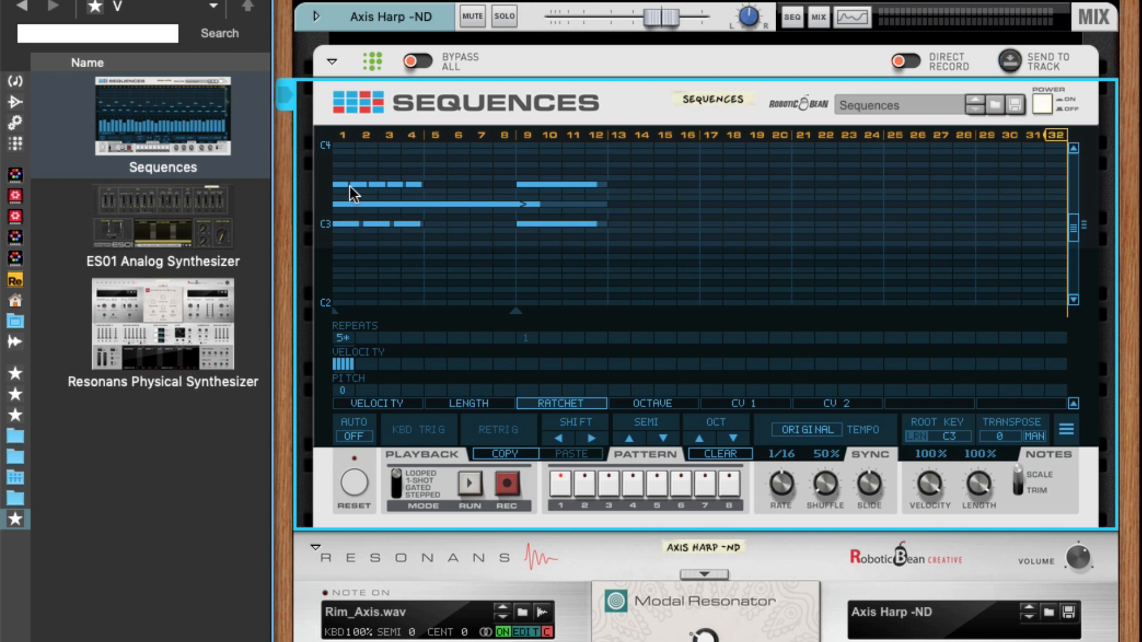
pyautogui.click(375, 184)
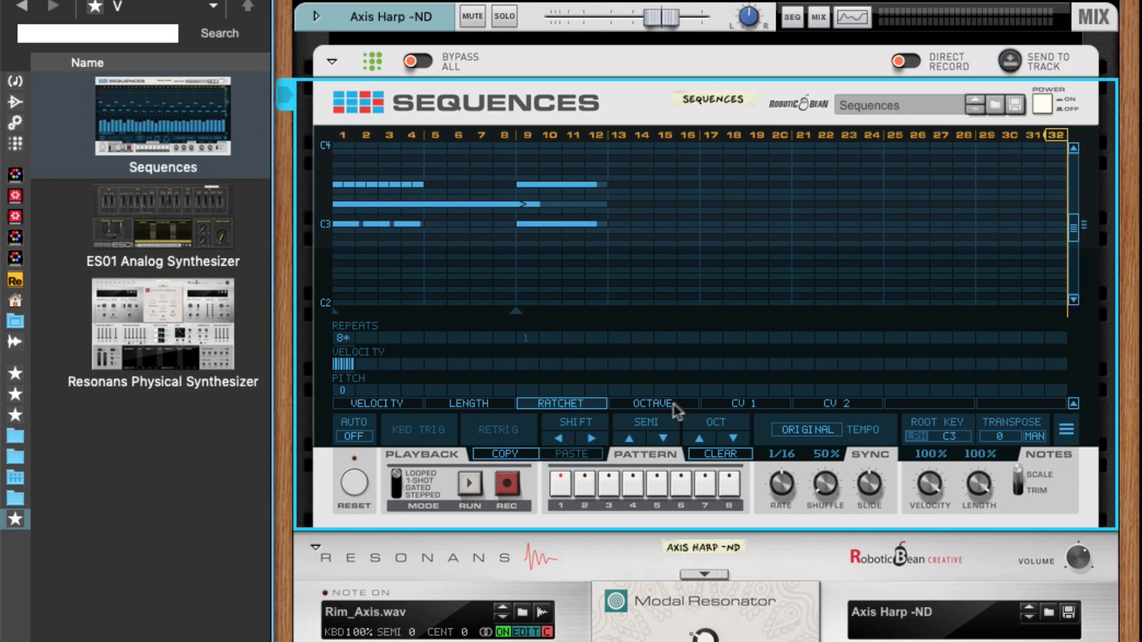
# Show the per-step OCTAVE lane to offset step 1 by an octave.
pyautogui.click(652, 404)
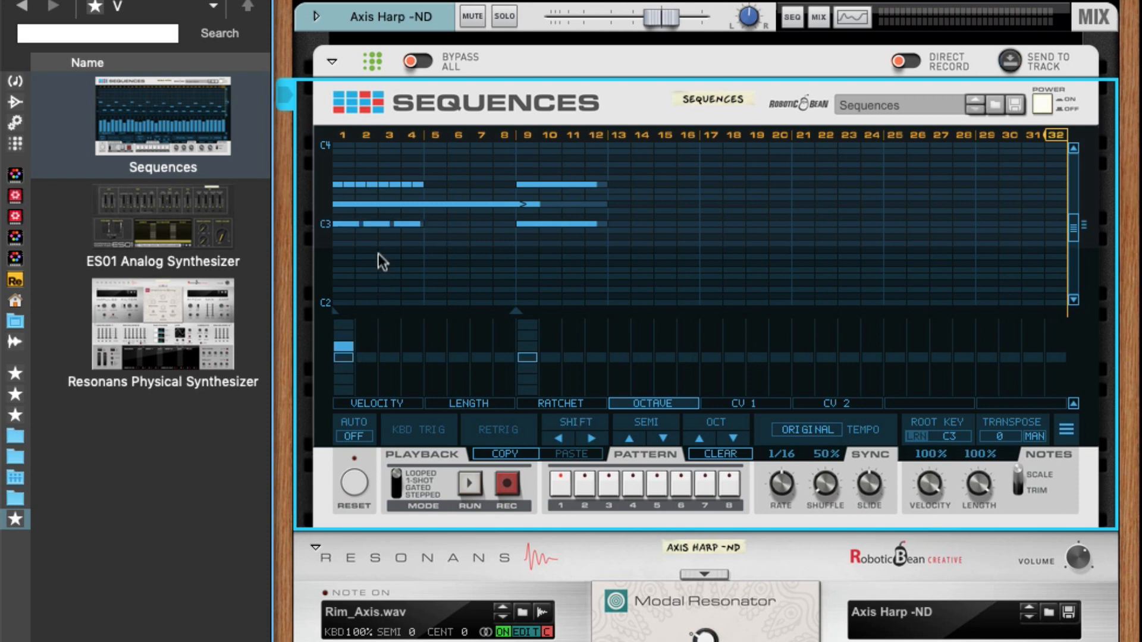
pyautogui.moveTo(344, 367)
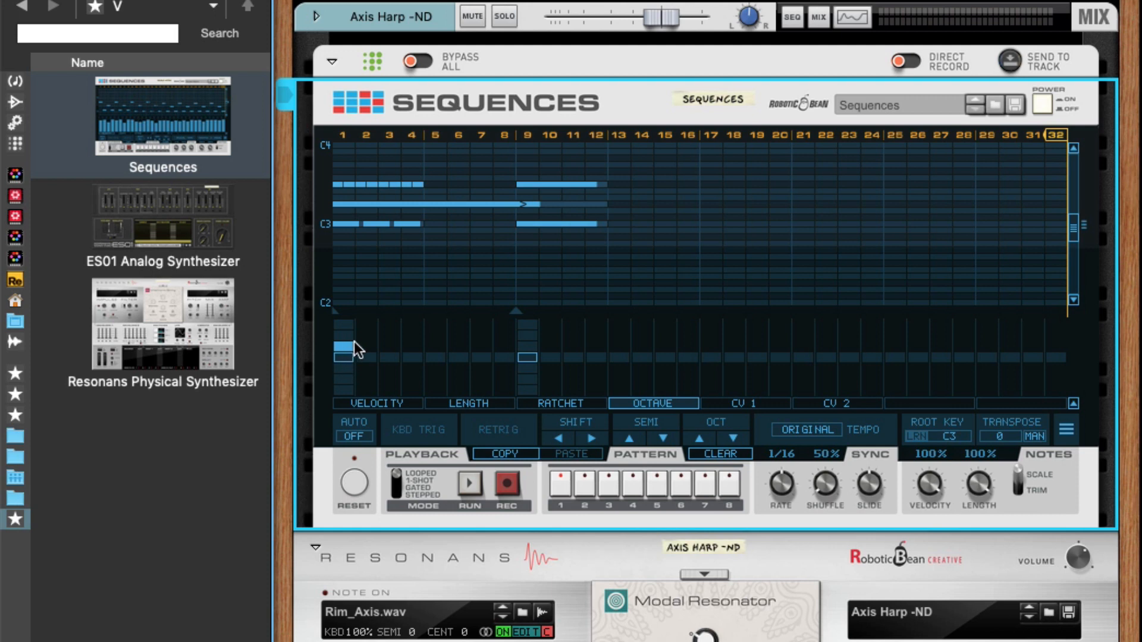
pyautogui.moveTo(364, 220)
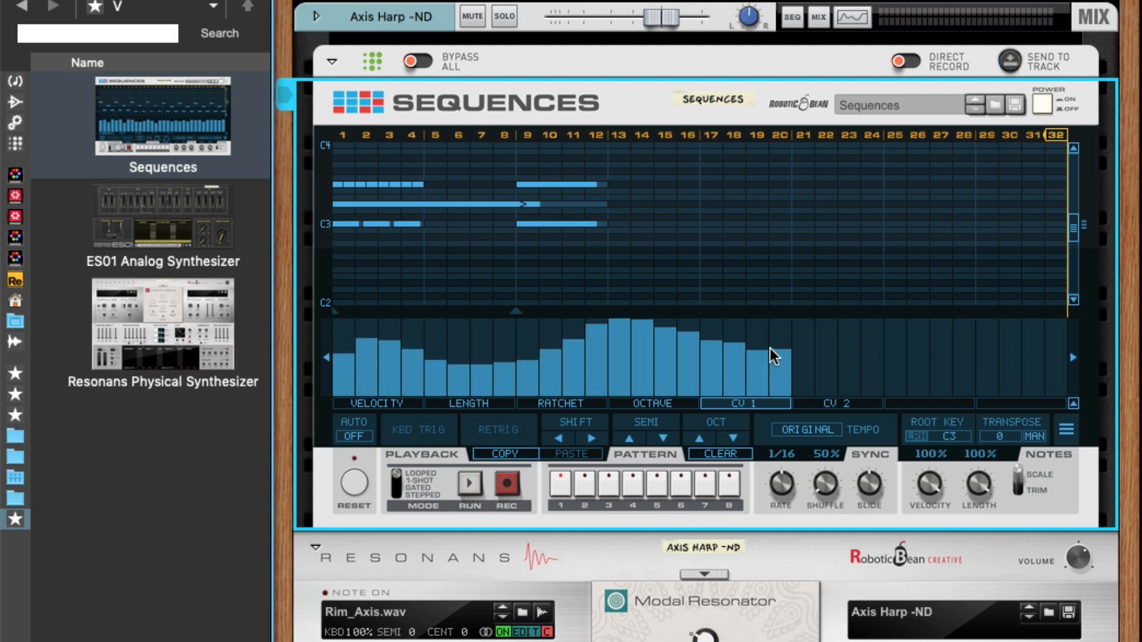
pyautogui.moveTo(410, 373)
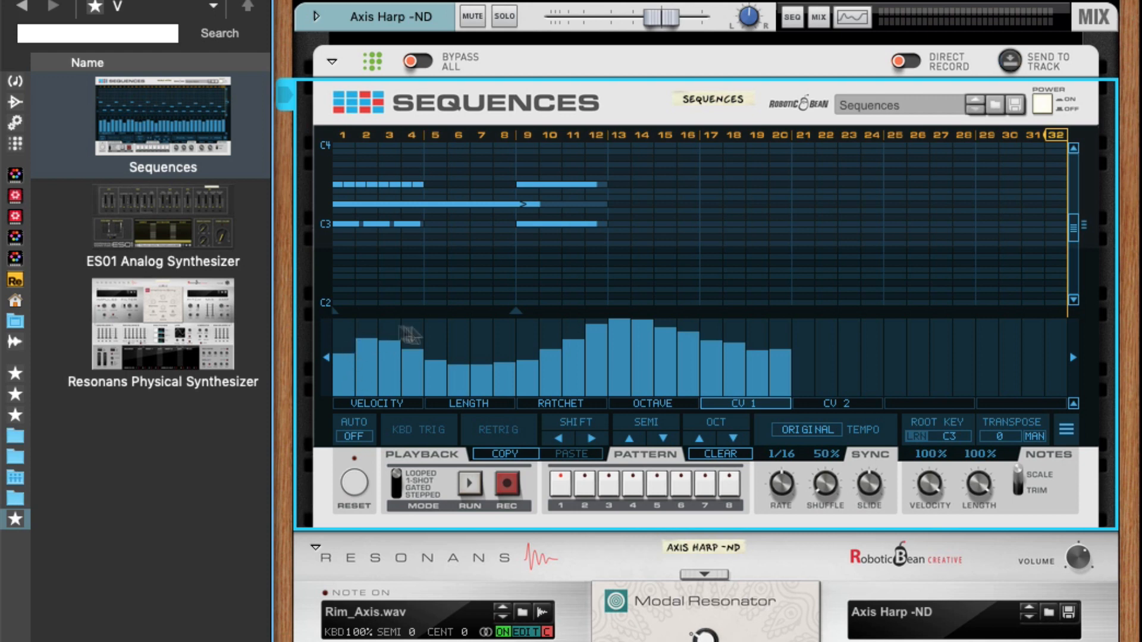
pyautogui.moveTo(453, 342)
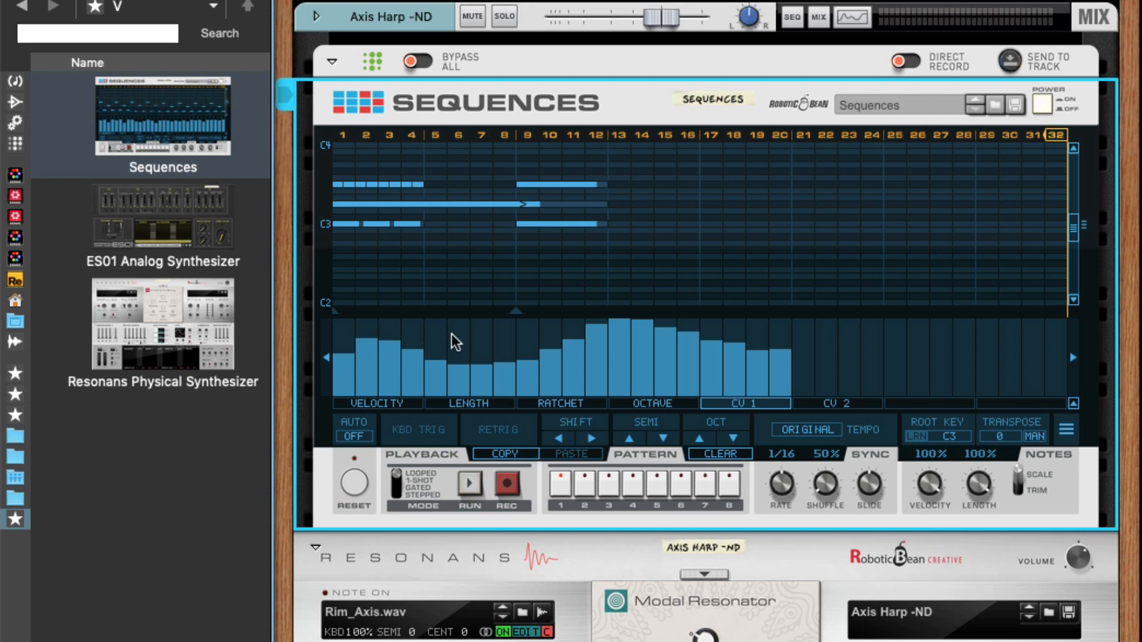